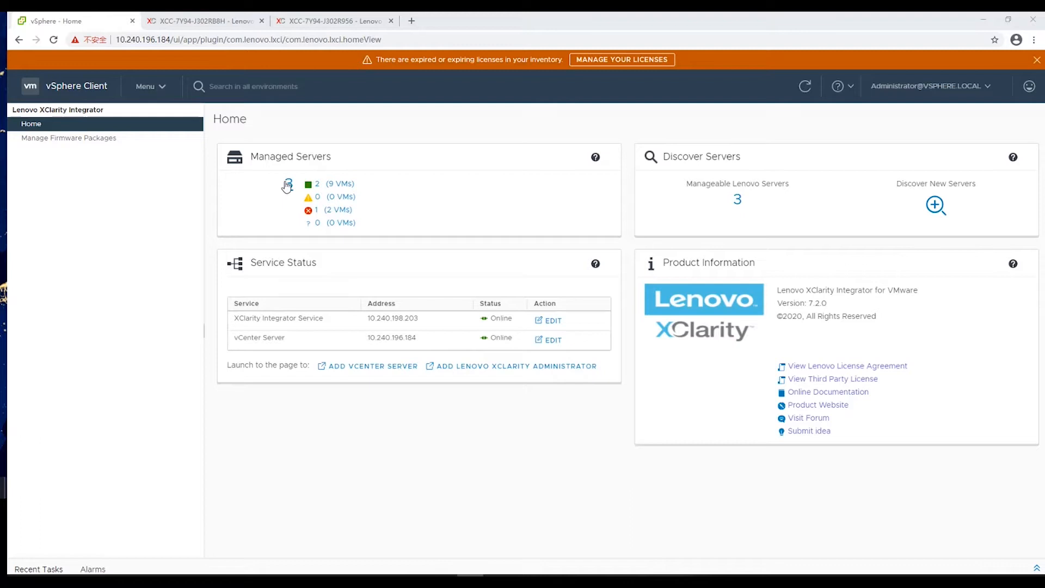
From Managed Servers, open host 10.240.196.142 and show its Monitor All Issues list.
click(286, 184)
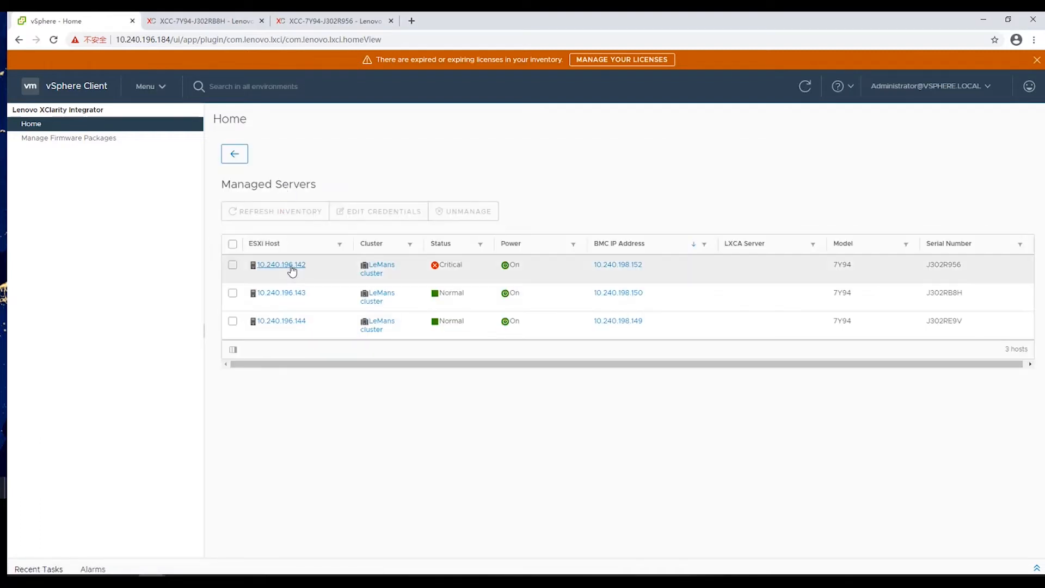
click(280, 265)
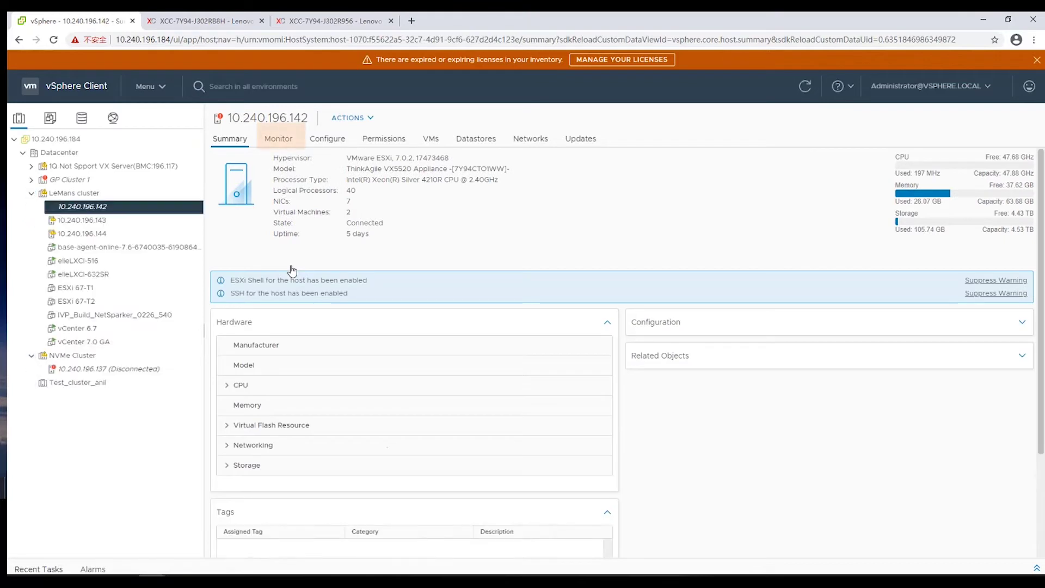
click(278, 138)
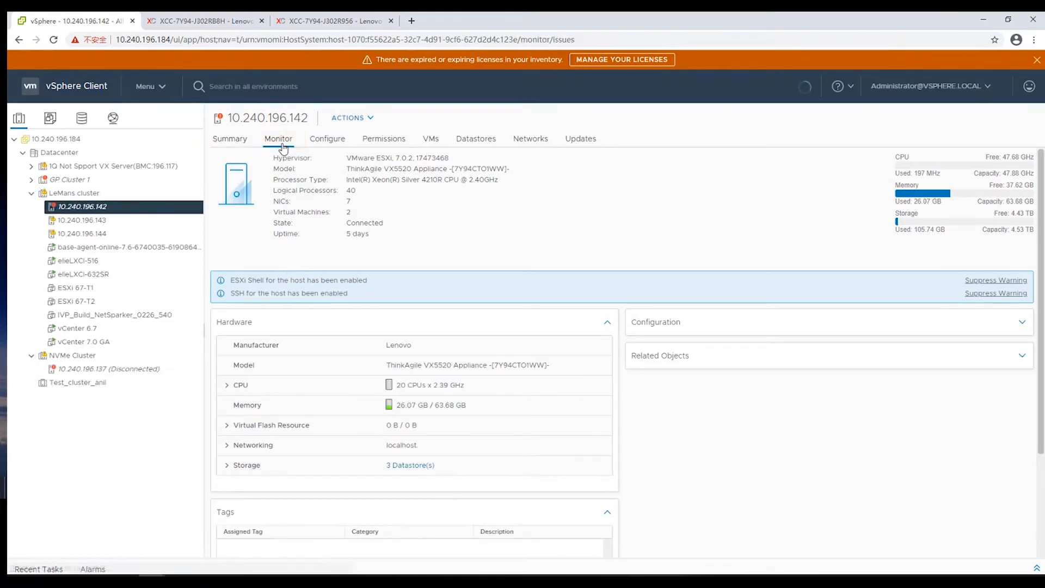
click(278, 139)
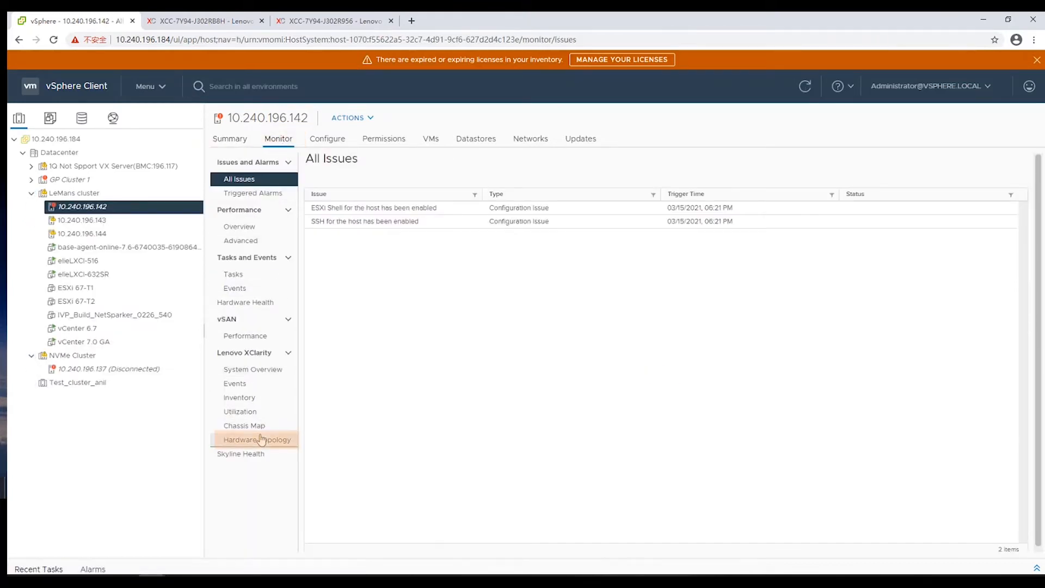
Show the host's Hardware Topology and launch its BMC interface in a new tab via Host Actions.
click(254, 438)
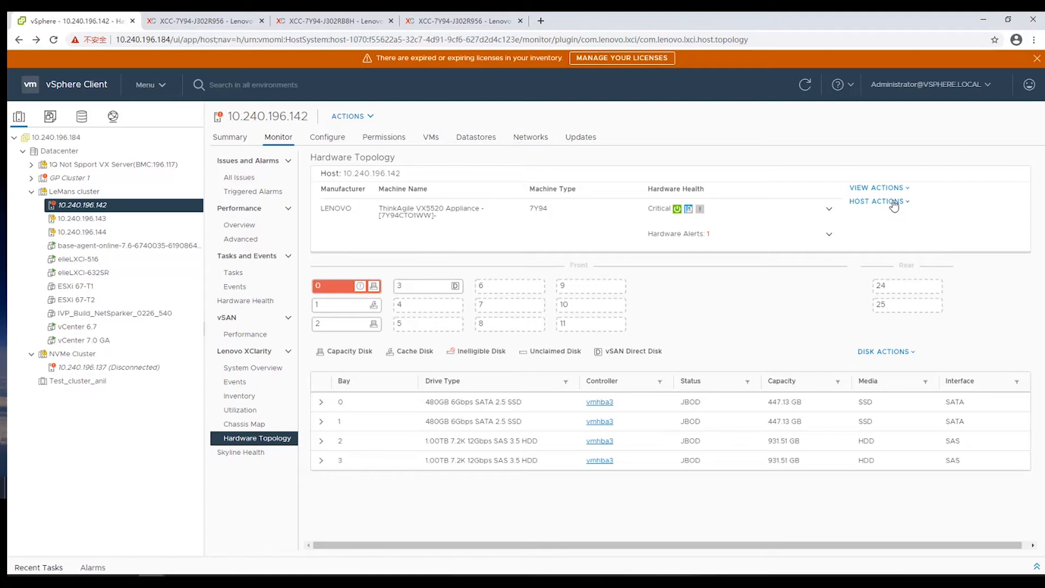
click(877, 201)
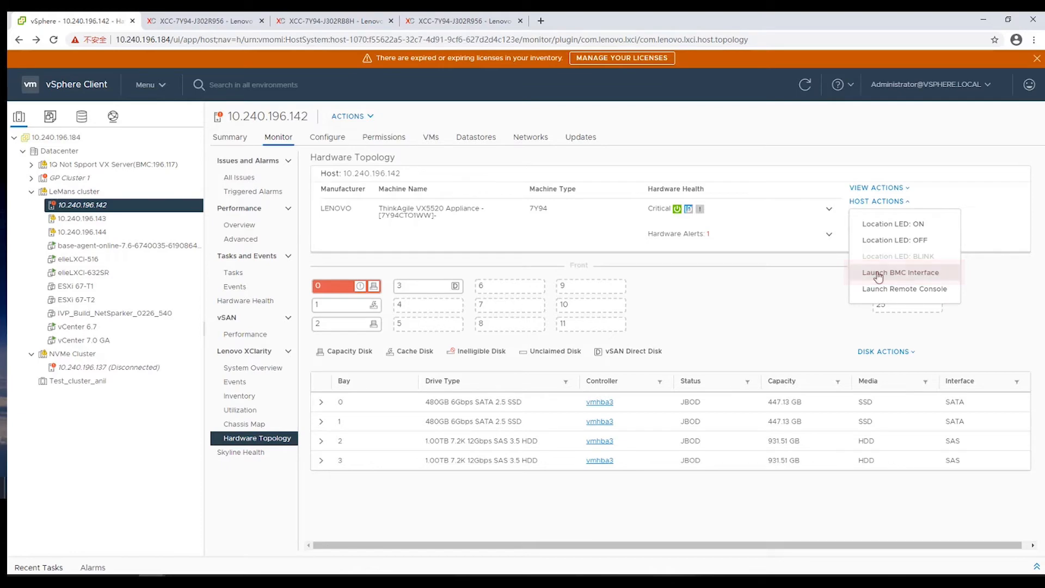
click(895, 272)
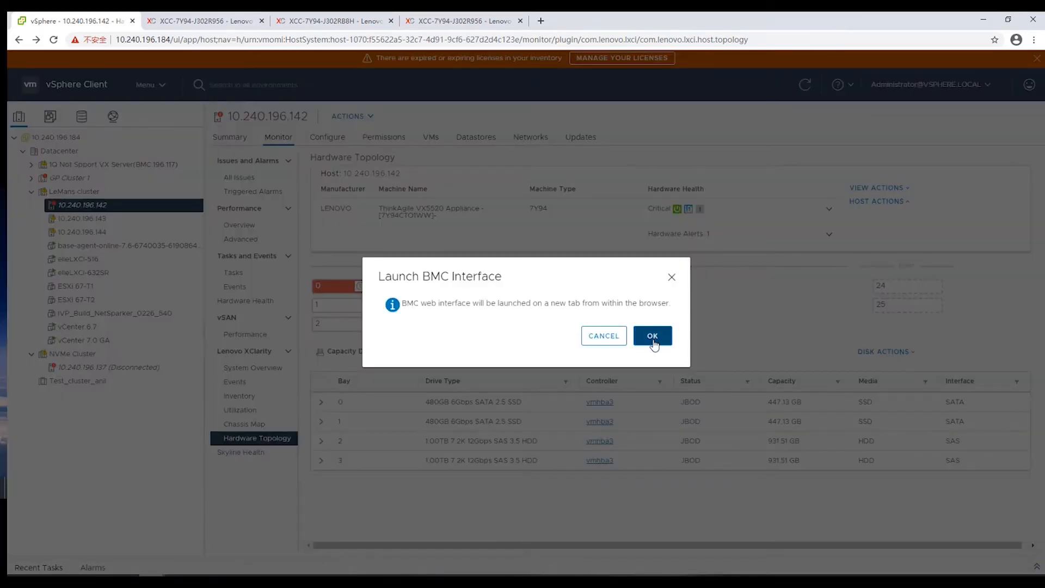
click(652, 335)
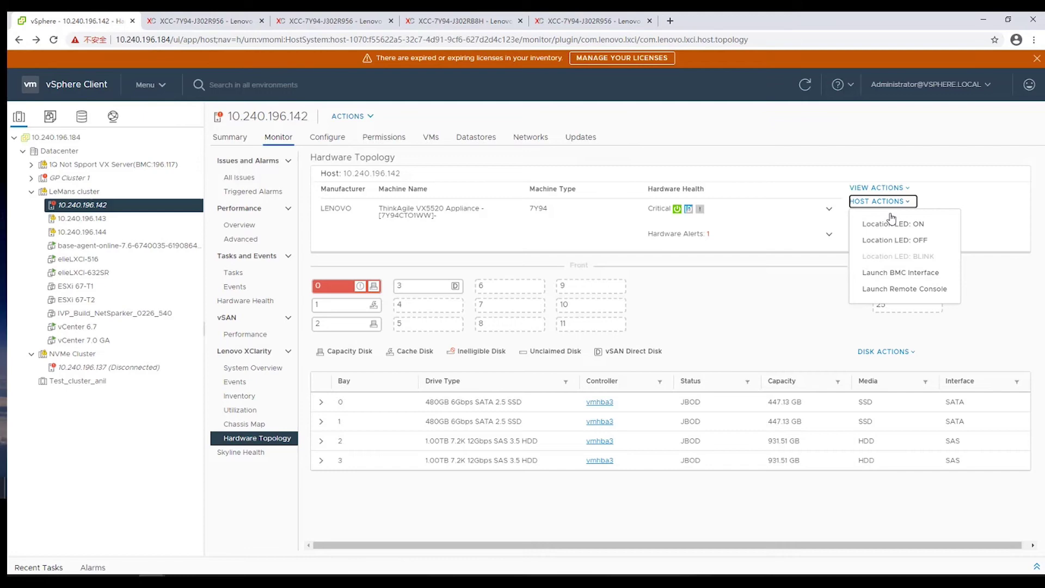
mouse_move(892, 292)
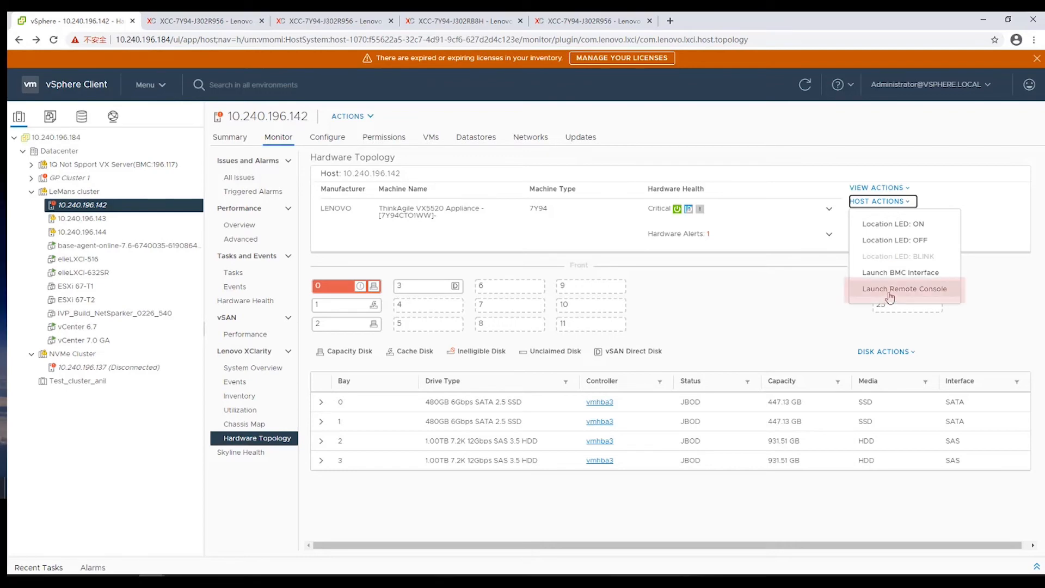
Launch the host's XCC remote console in a new tab, showing the ESXi 7.0.2 screen.
click(903, 288)
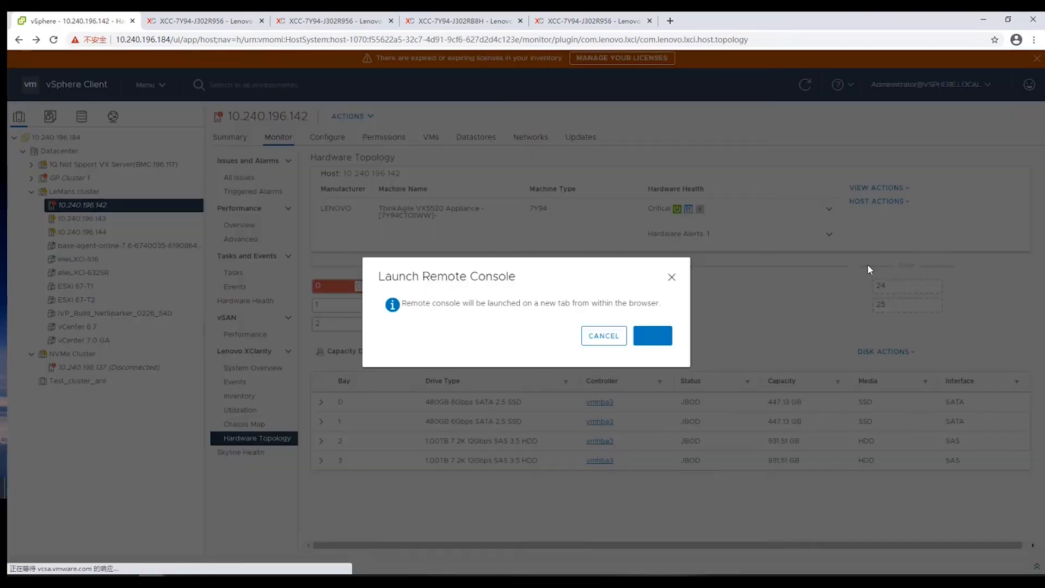
click(652, 335)
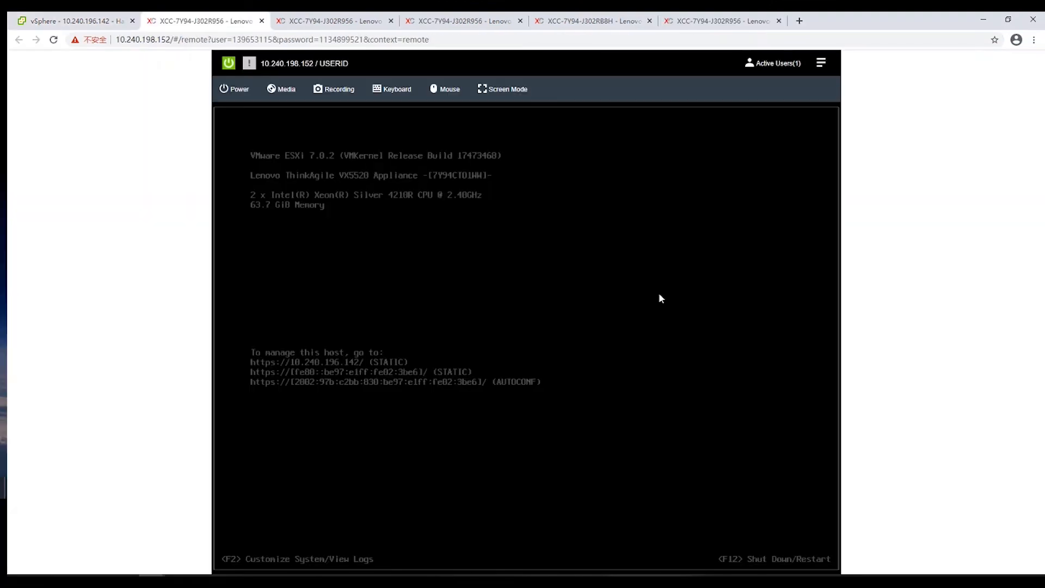